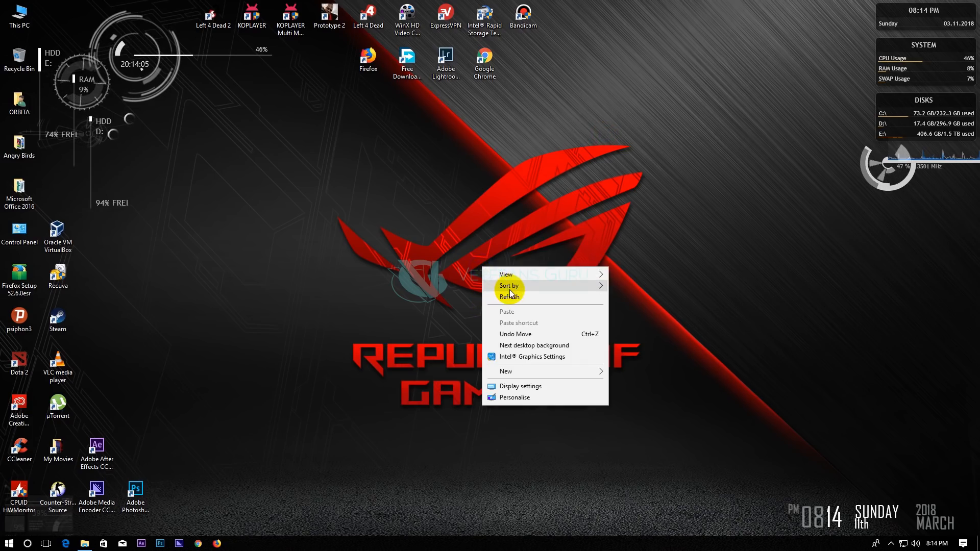
Launch Firefox from the taskbar and search Google for "windows 10 download".
left_click(511, 296)
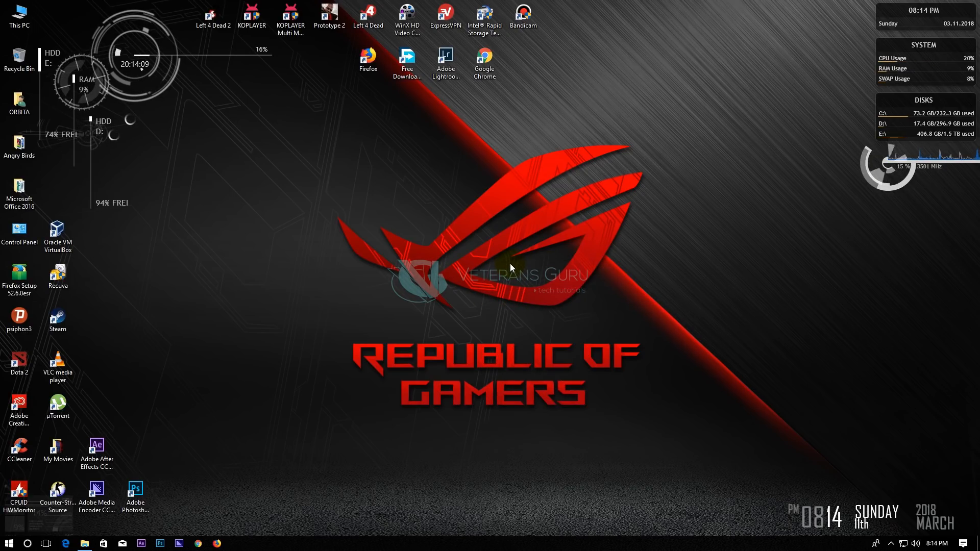
mouse_move(506, 283)
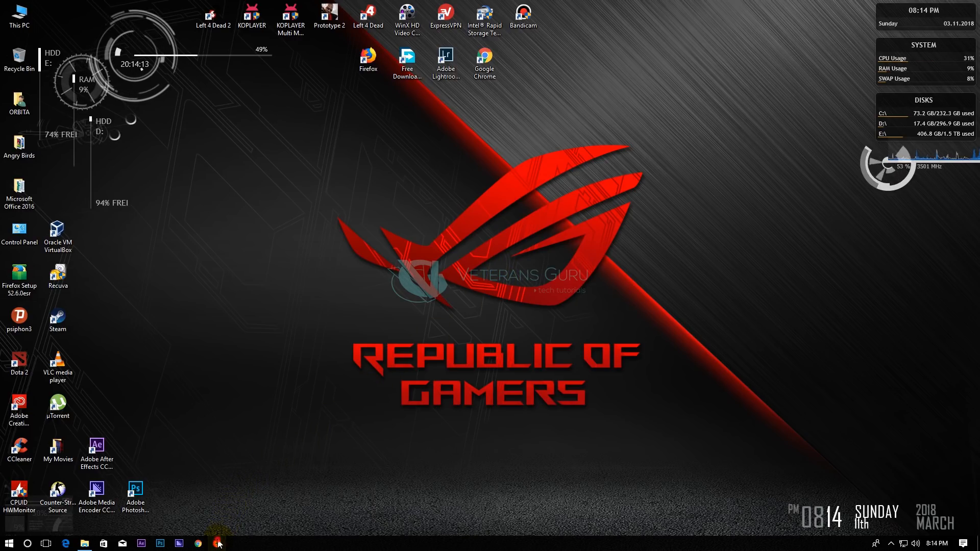
left_click(217, 542)
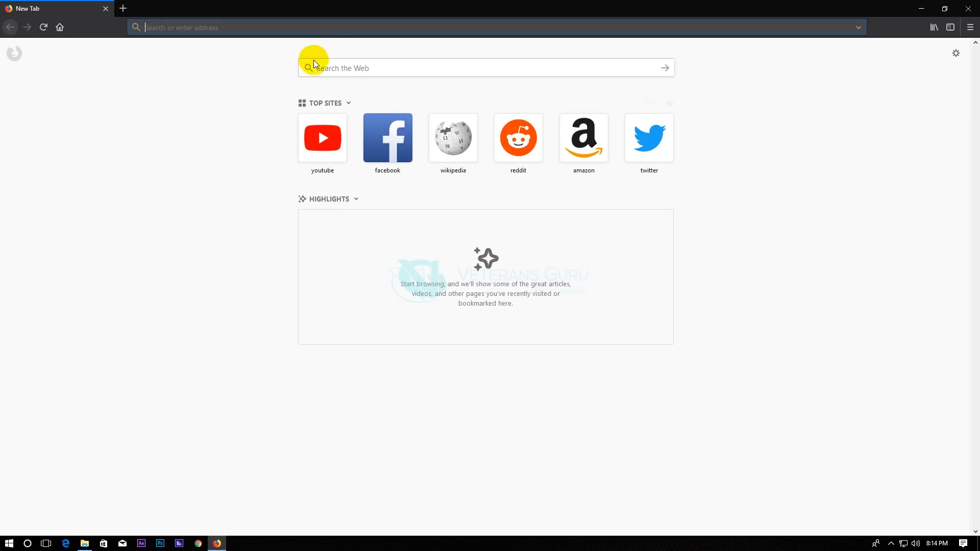
type("win")
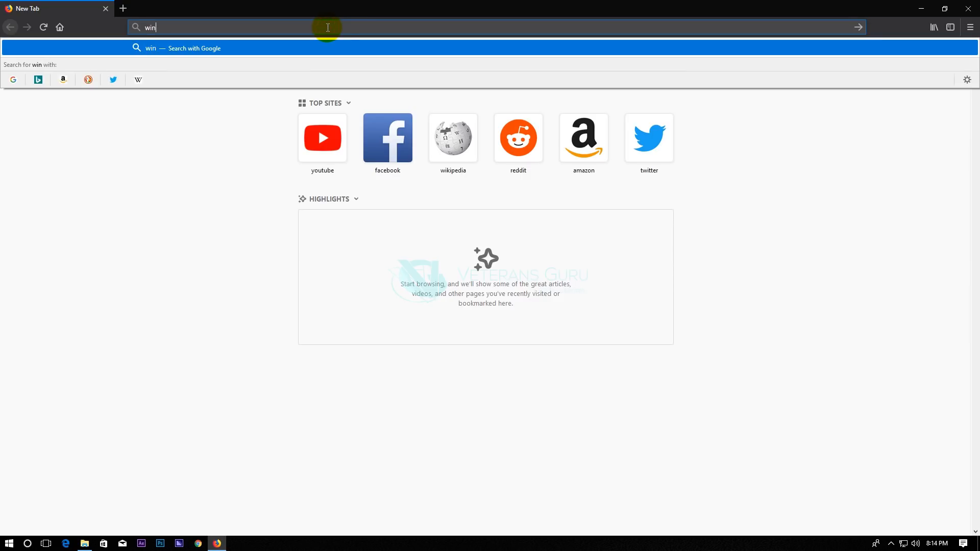
type("dows 10 down")
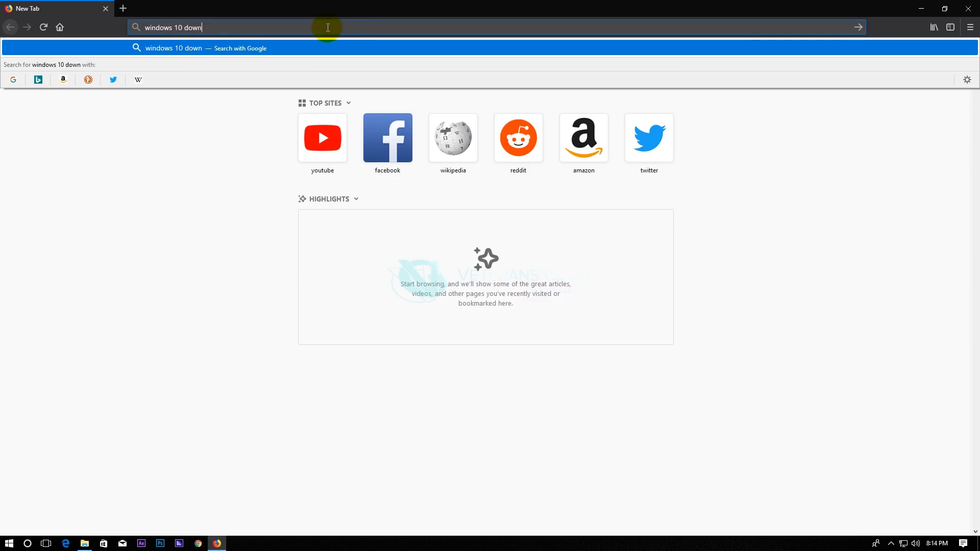
key("Return")
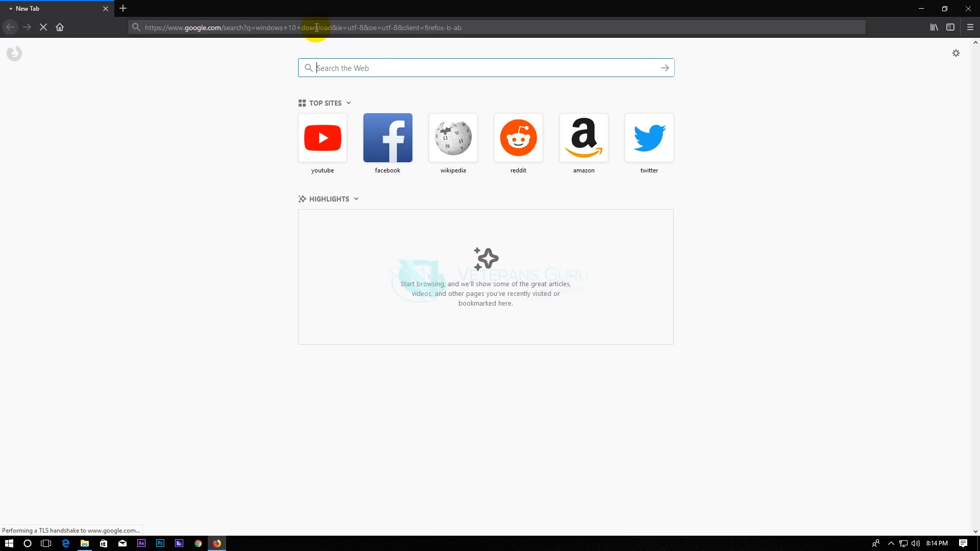
mouse_move(209, 180)
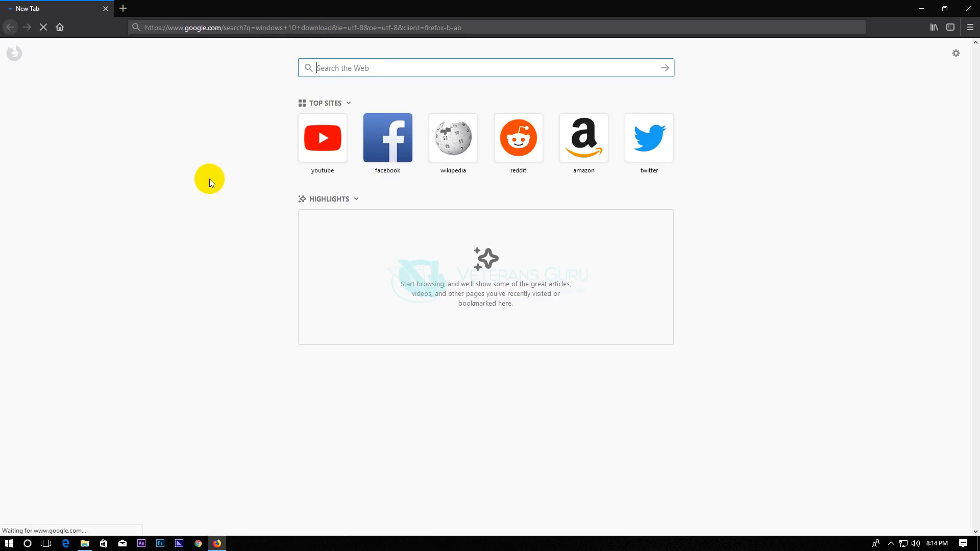
mouse_move(231, 174)
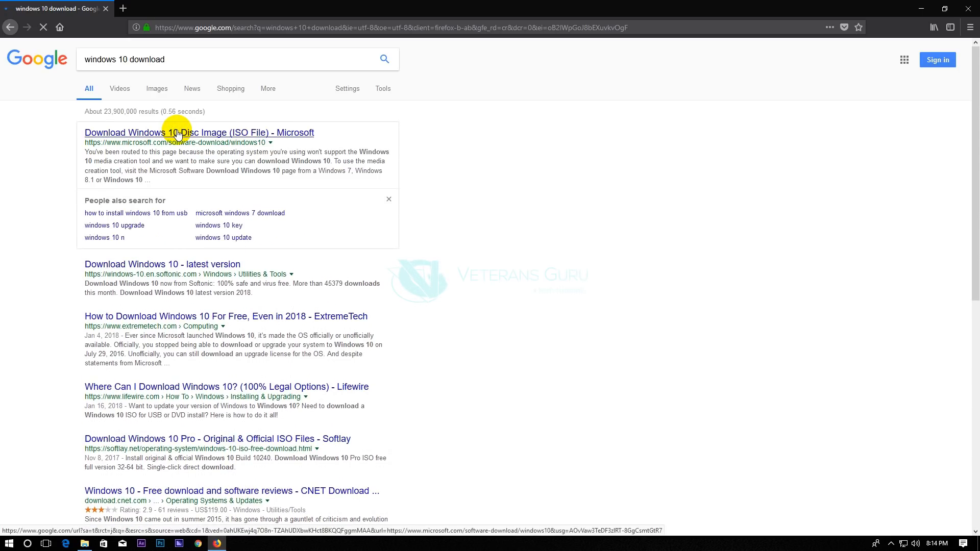
Open the 'Download Windows 10 Disc Image (ISO File) - Microsoft' result and show the Web Developer tools list.
left_click(198, 133)
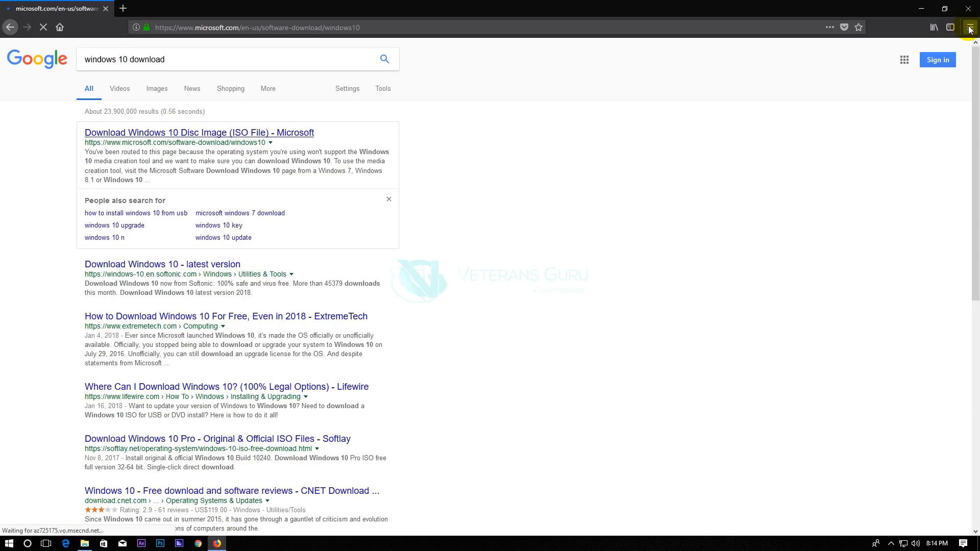
left_click(199, 131)
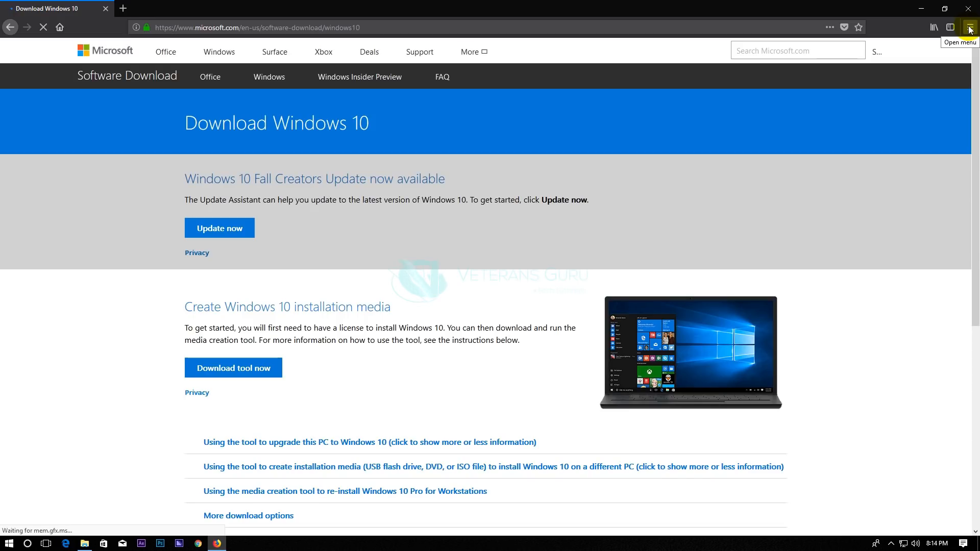
left_click(969, 27)
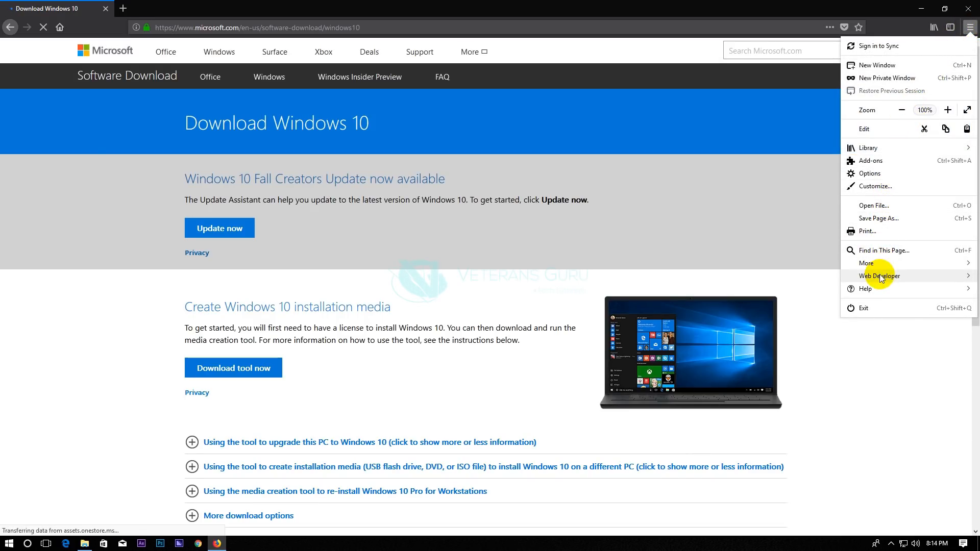
left_click(879, 276)
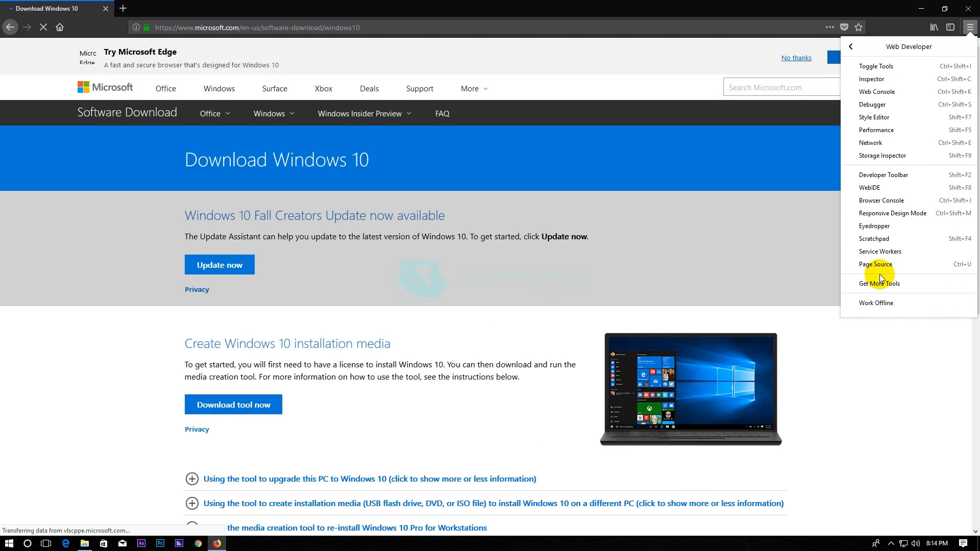
mouse_move(878, 216)
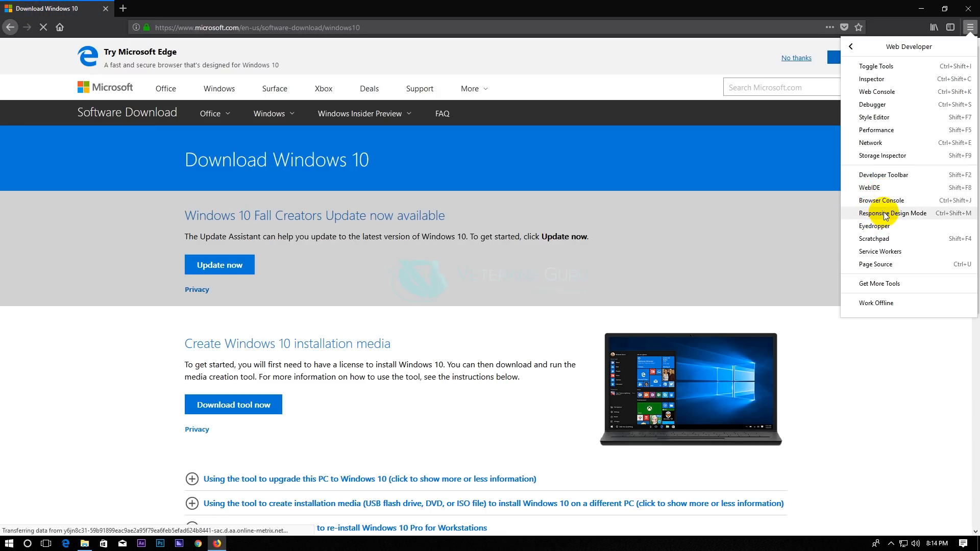
Turn on Responsive Design Mode and emulate a Google Nexus 7 so the ISO page reloads.
left_click(893, 213)
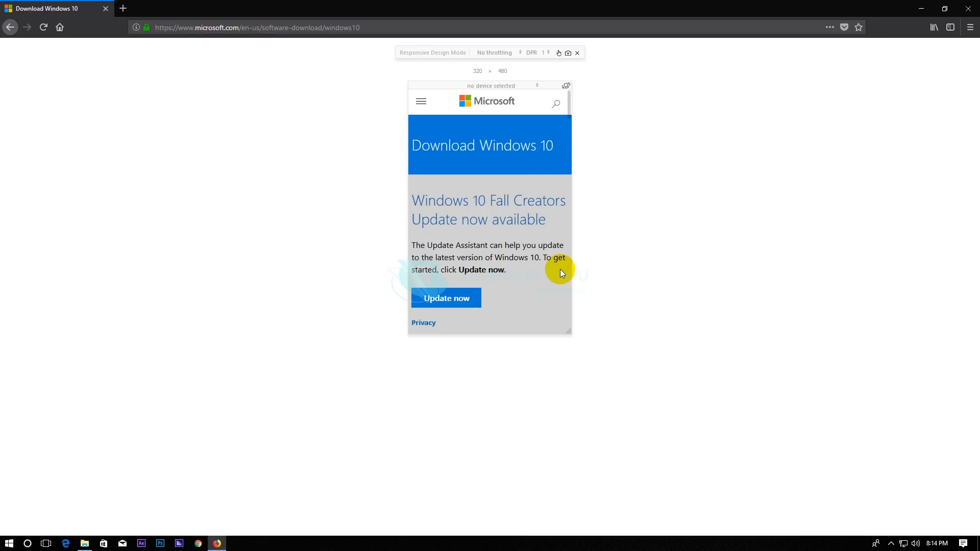
mouse_move(536, 86)
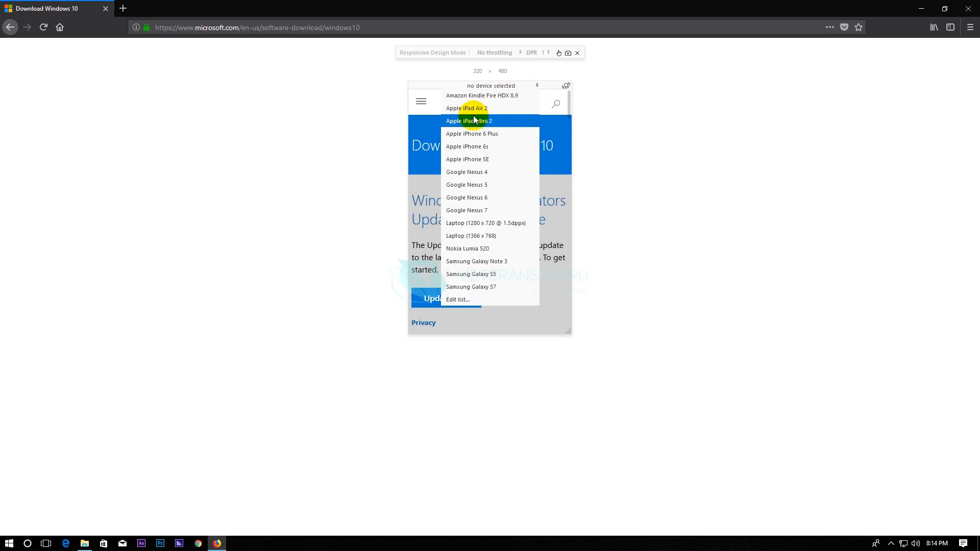
mouse_move(477, 261)
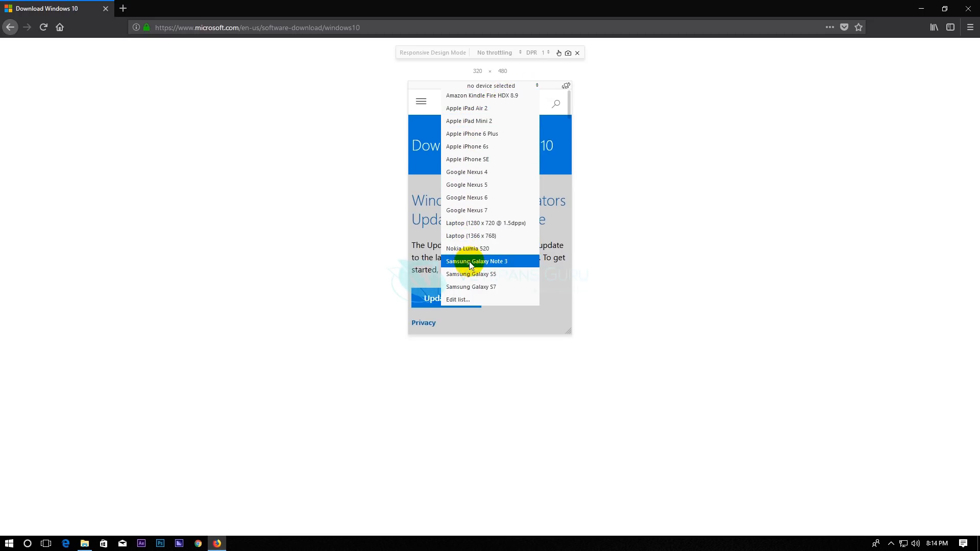
mouse_move(488, 223)
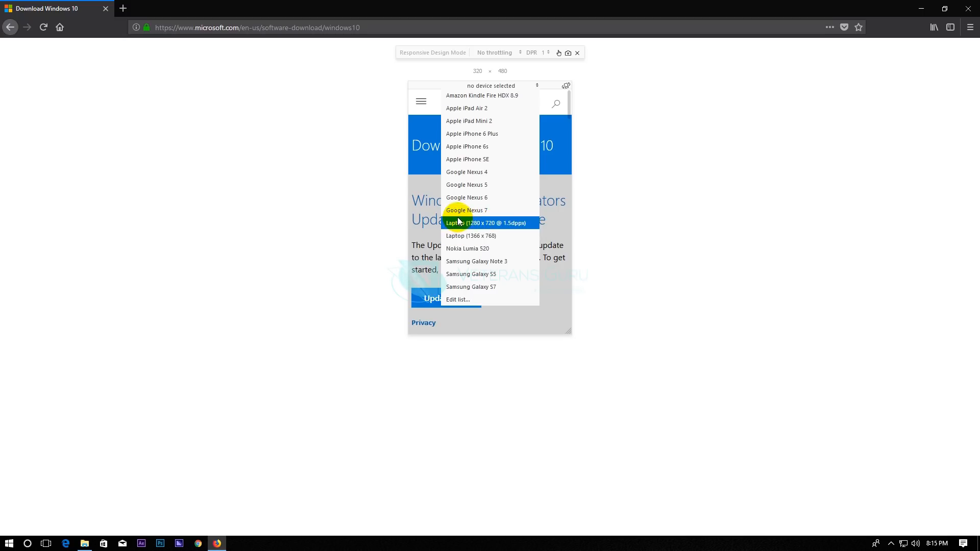
mouse_move(466, 172)
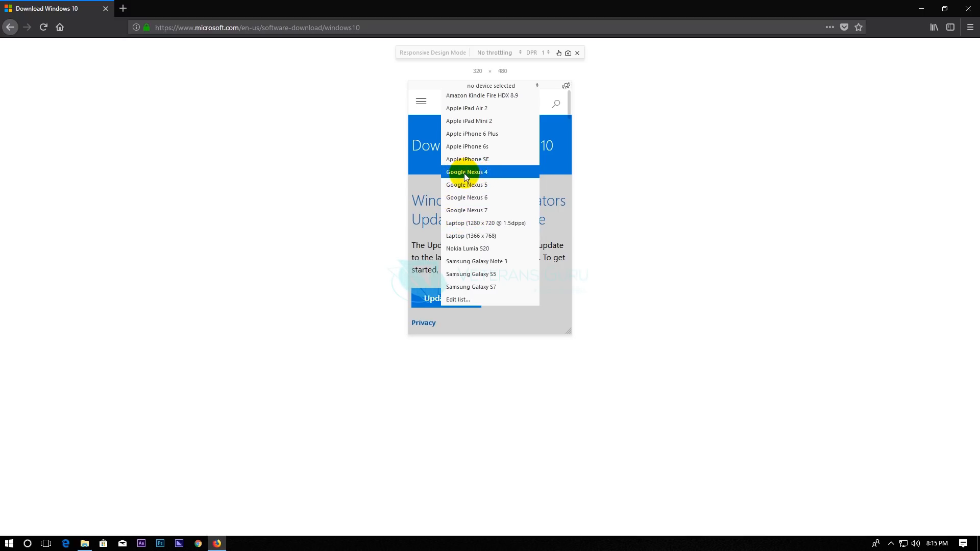
left_click(467, 211)
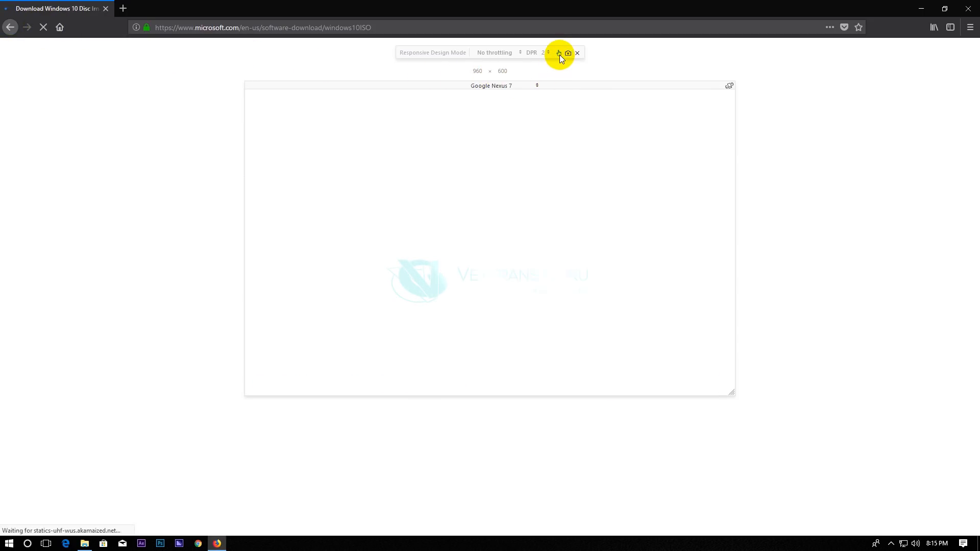
mouse_move(558, 52)
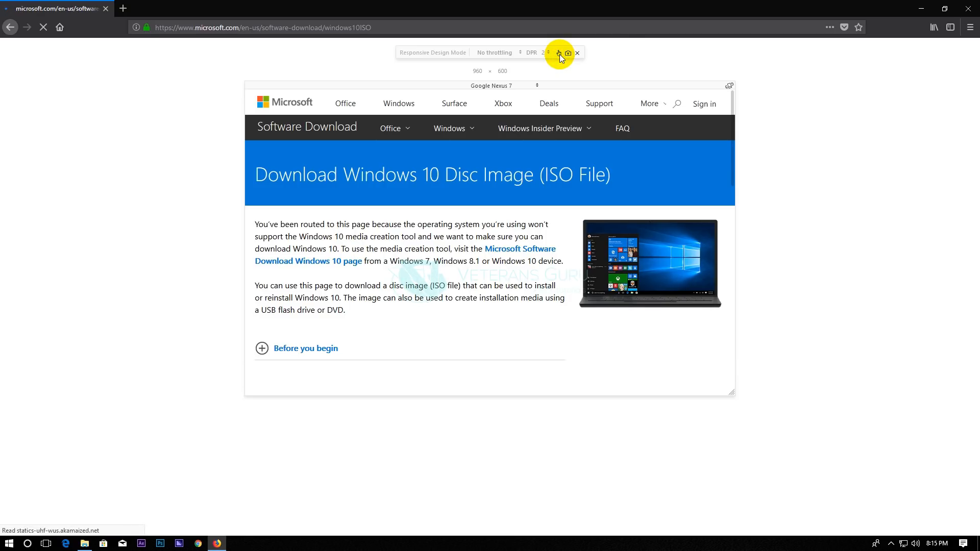
mouse_move(253, 265)
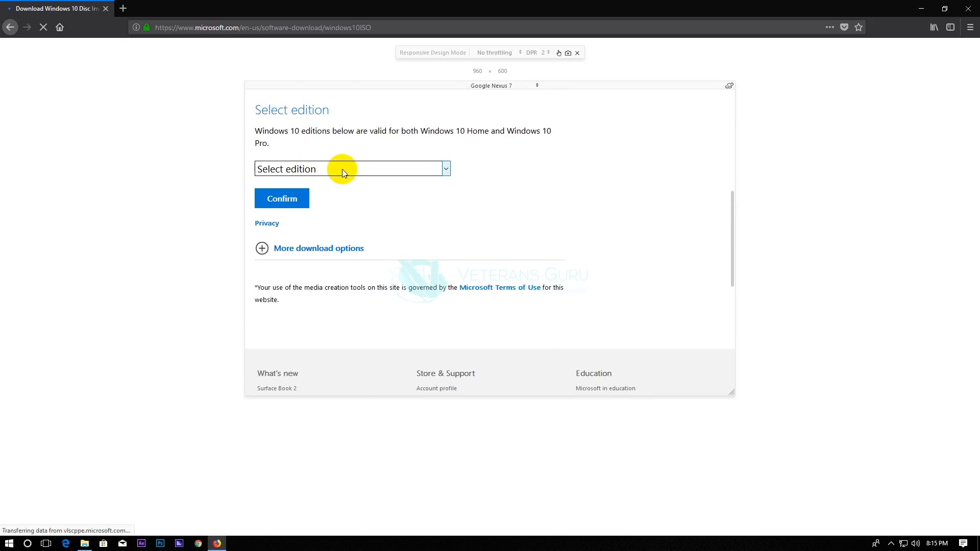
Confirm Windows 10 as the selected edition on Microsoft's ISO page.
scroll("up", 3)
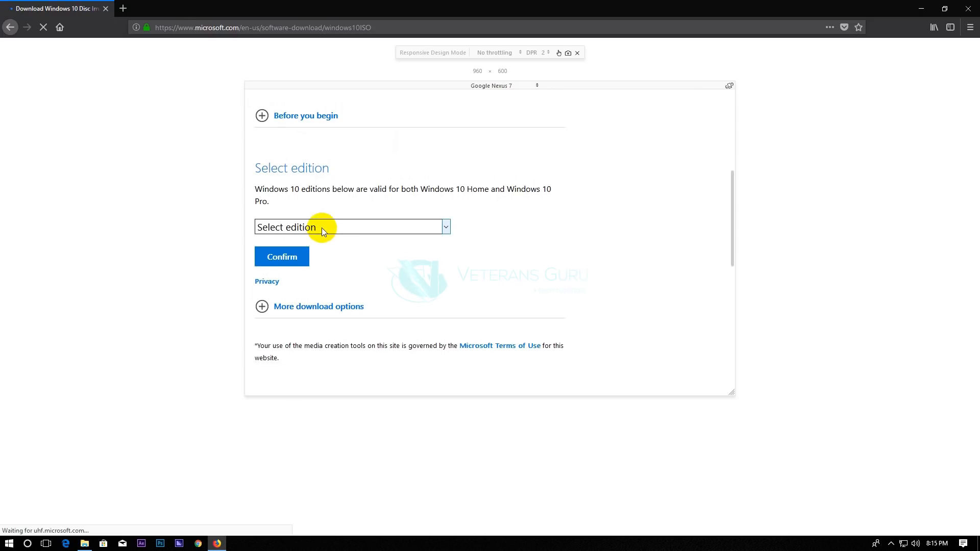
left_click(353, 226)
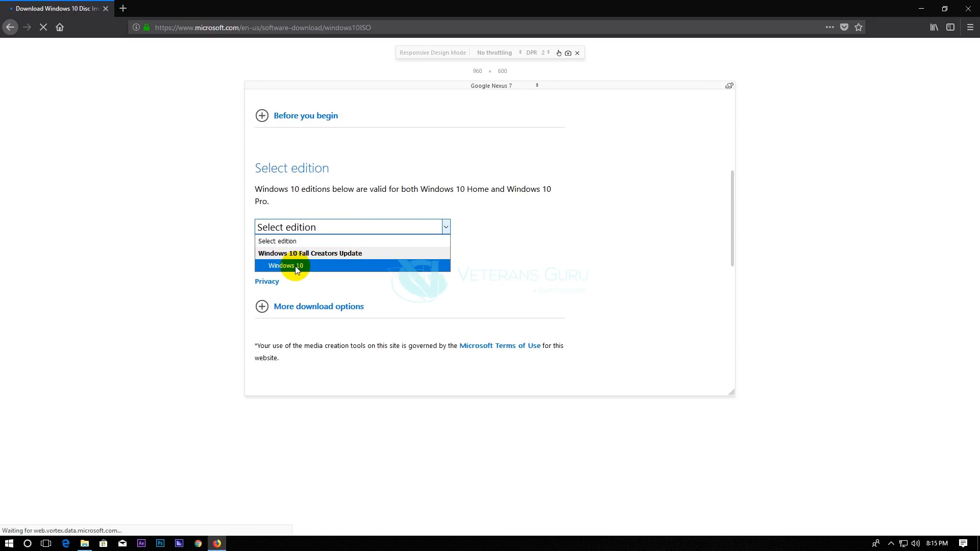
left_click(285, 266)
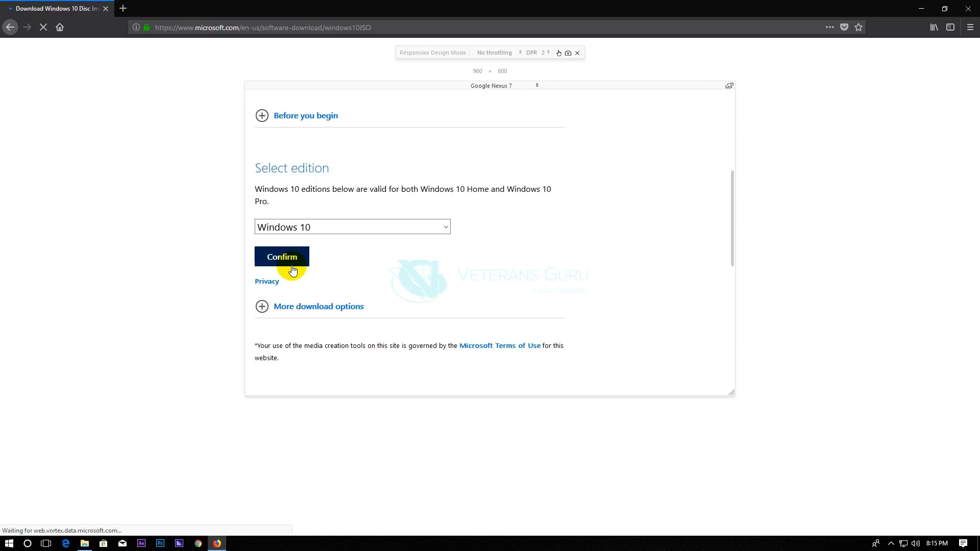
left_click(282, 256)
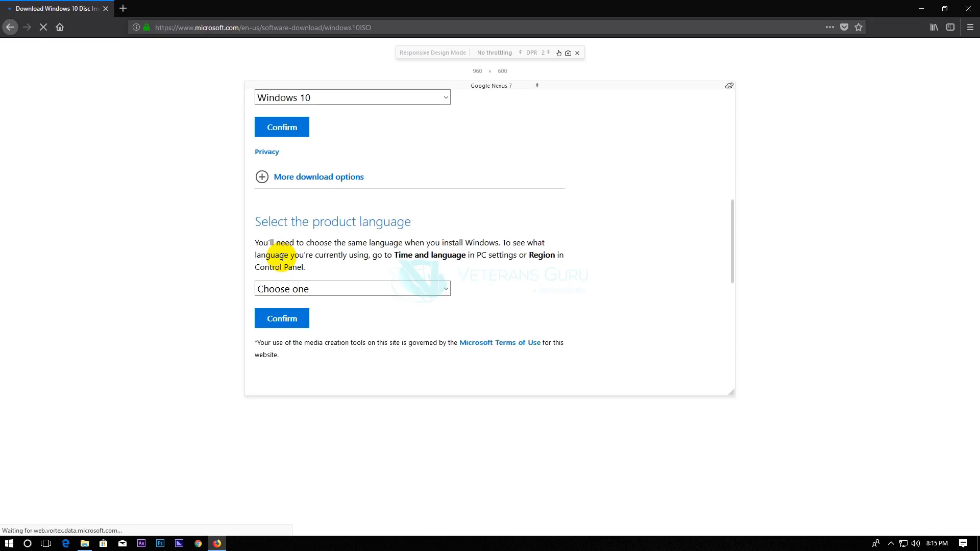
Choose English International as the product language and confirm it to reveal the download links.
left_click(352, 288)
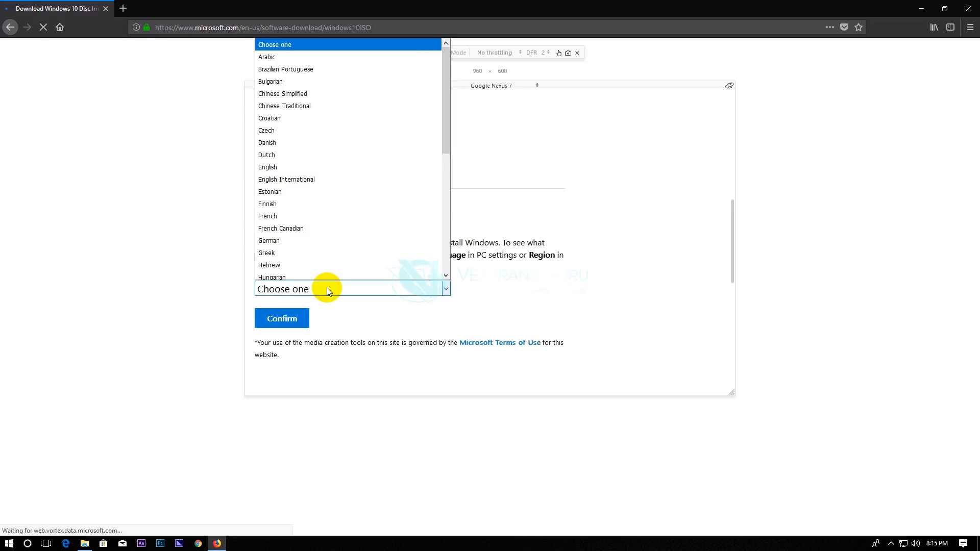
left_click(285, 180)
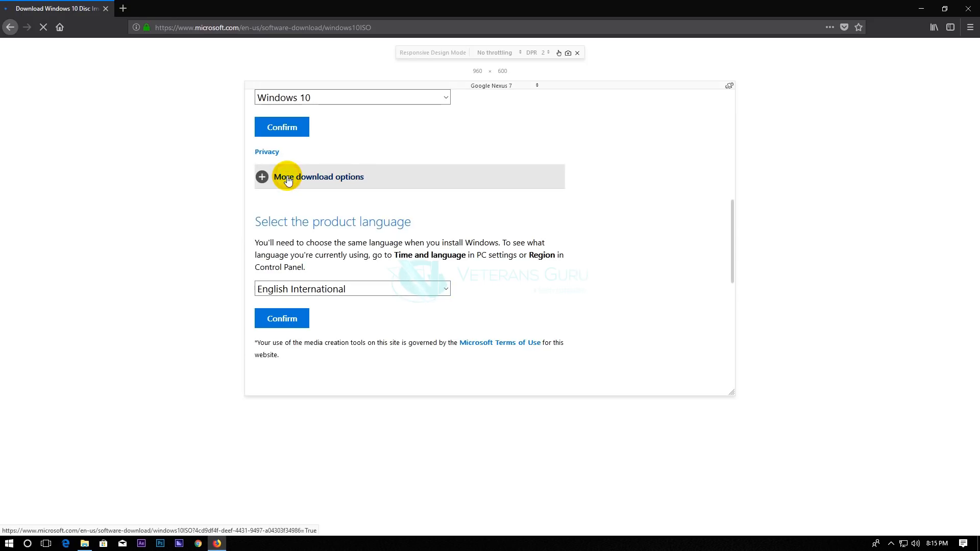
left_click(281, 318)
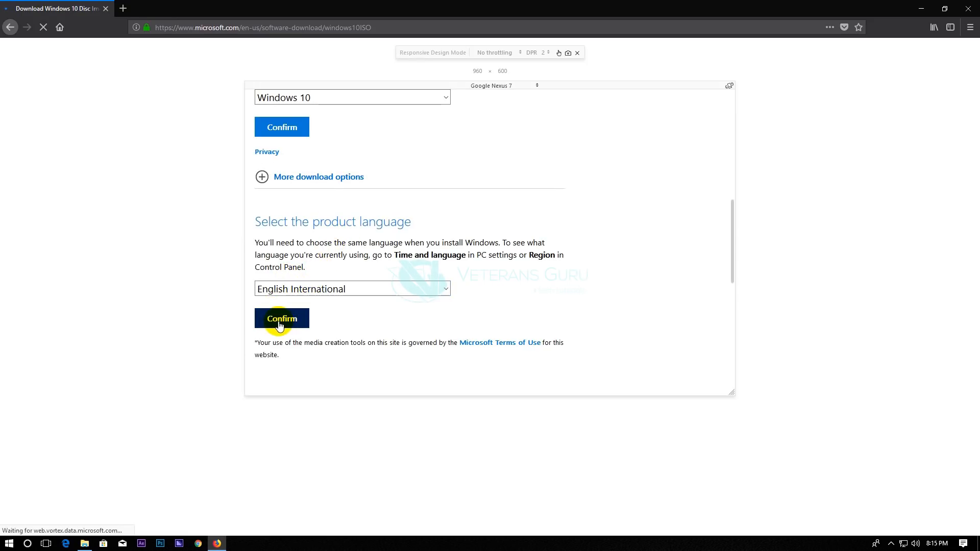
left_click(281, 319)
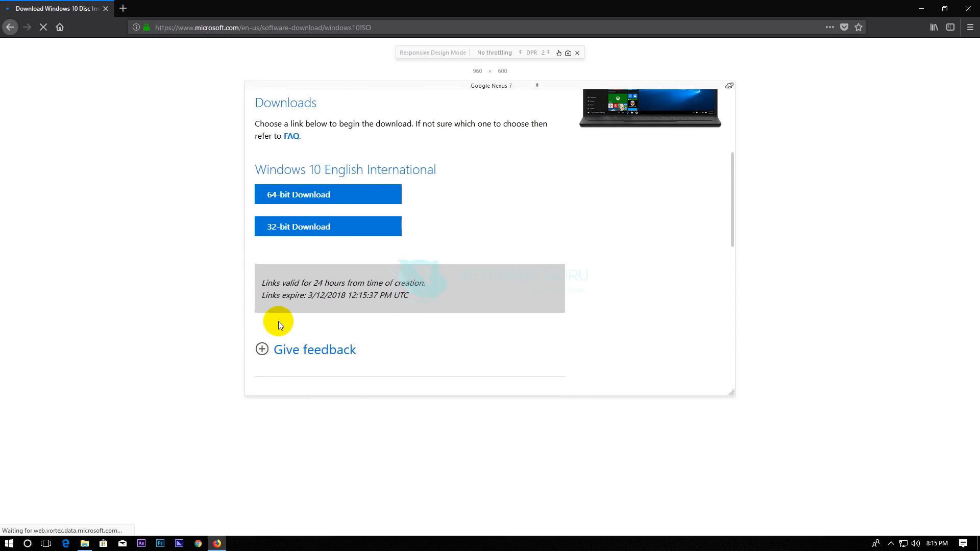
mouse_move(295, 109)
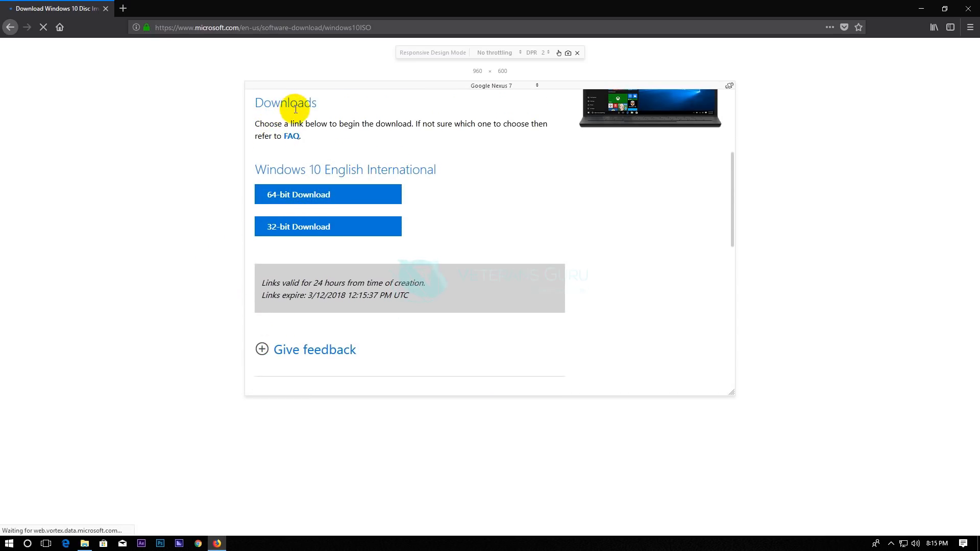
Request the 64-bit Windows 10 English International ISO from the Downloads section.
scroll("up", 3)
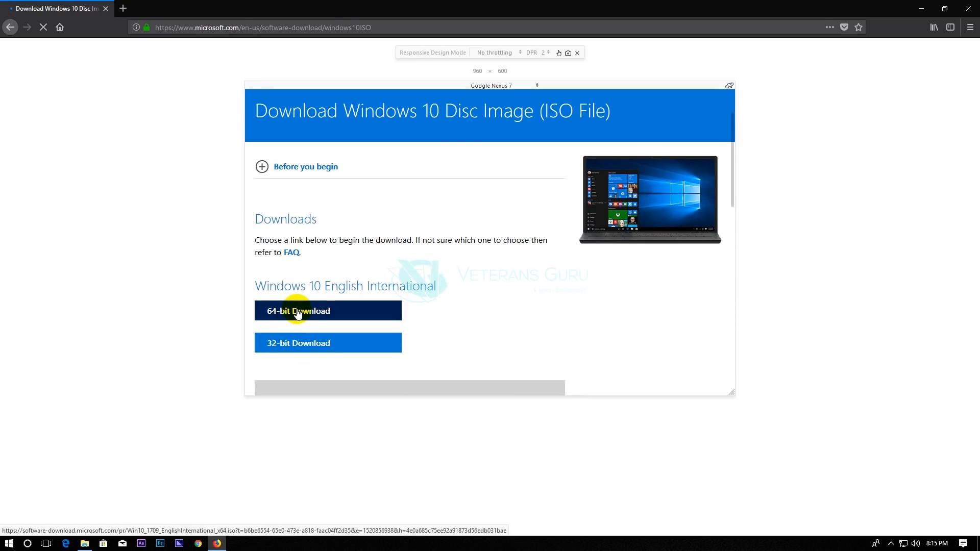
left_click(299, 311)
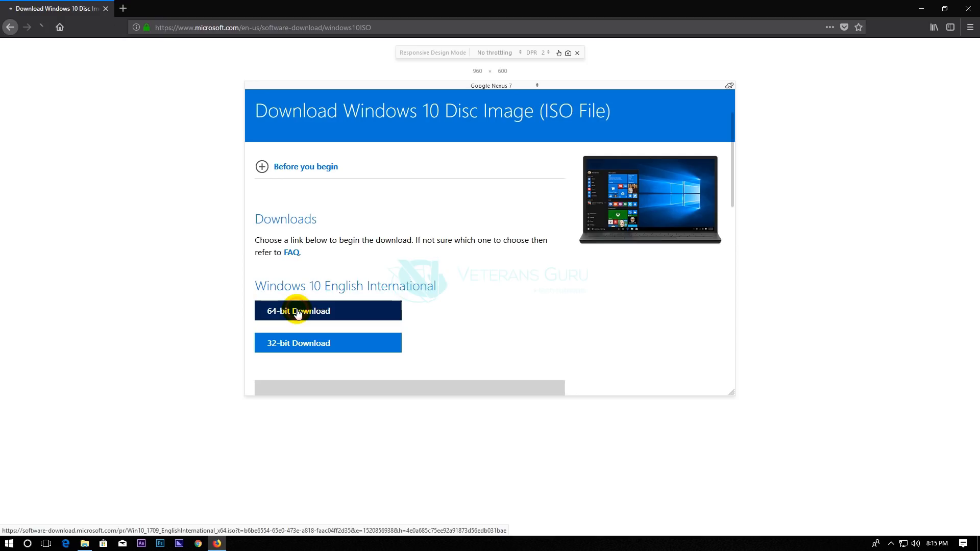
Accept the Microsoft link in Free Download Manager, save the x64 ISO to Downloads, and return to Firefox.
left_click(297, 311)
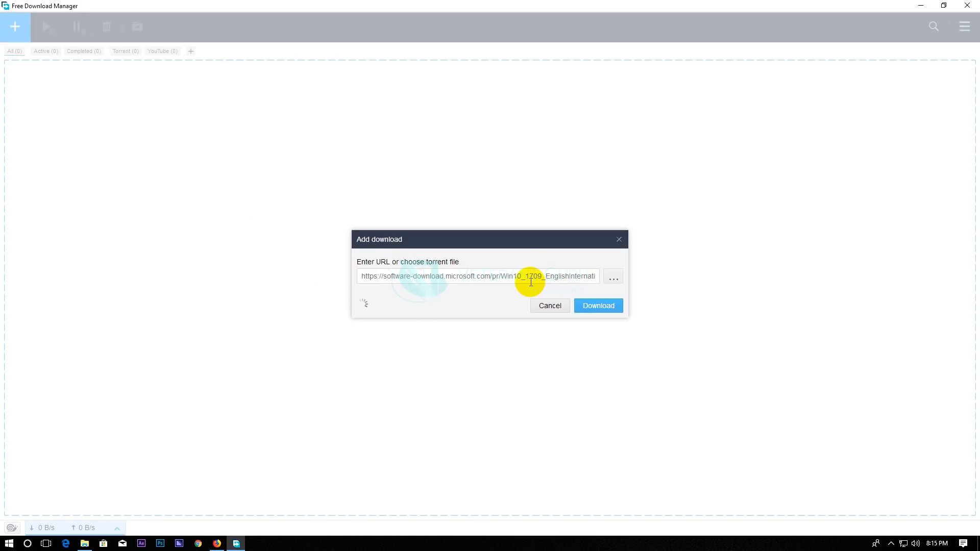
left_click(598, 305)
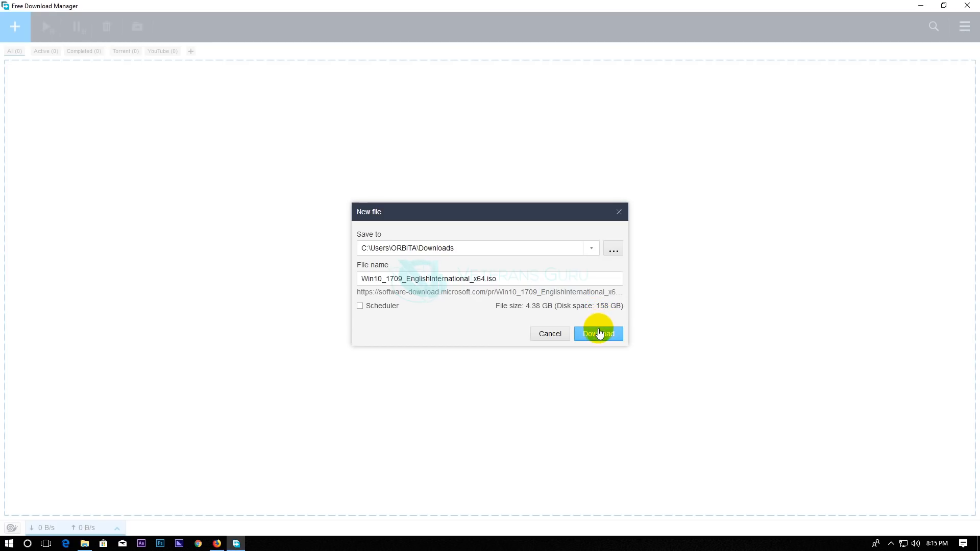
left_click(598, 333)
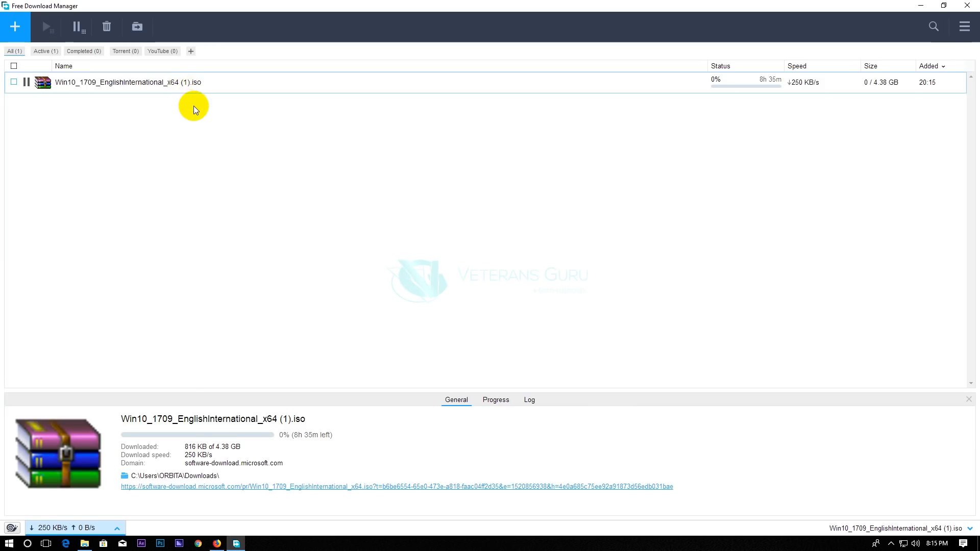
mouse_move(271, 114)
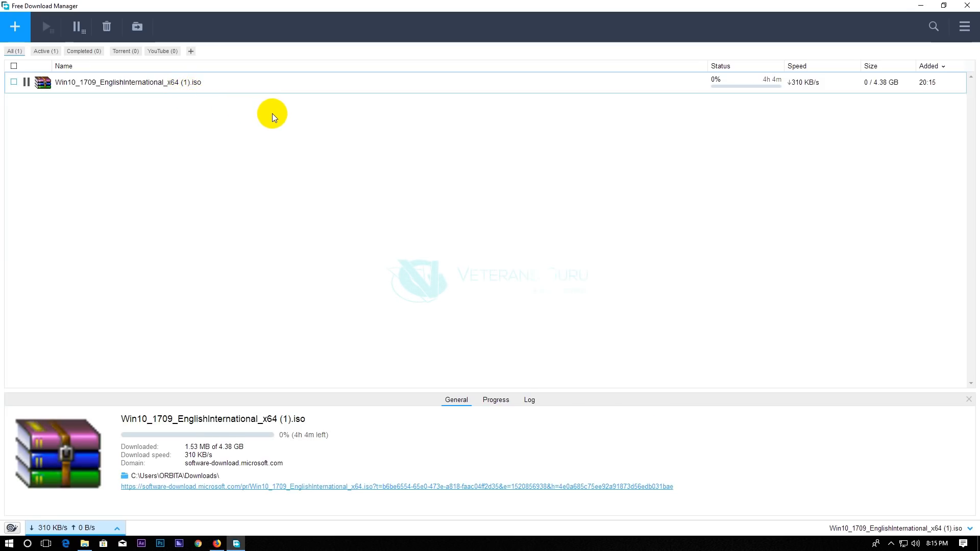
mouse_move(253, 144)
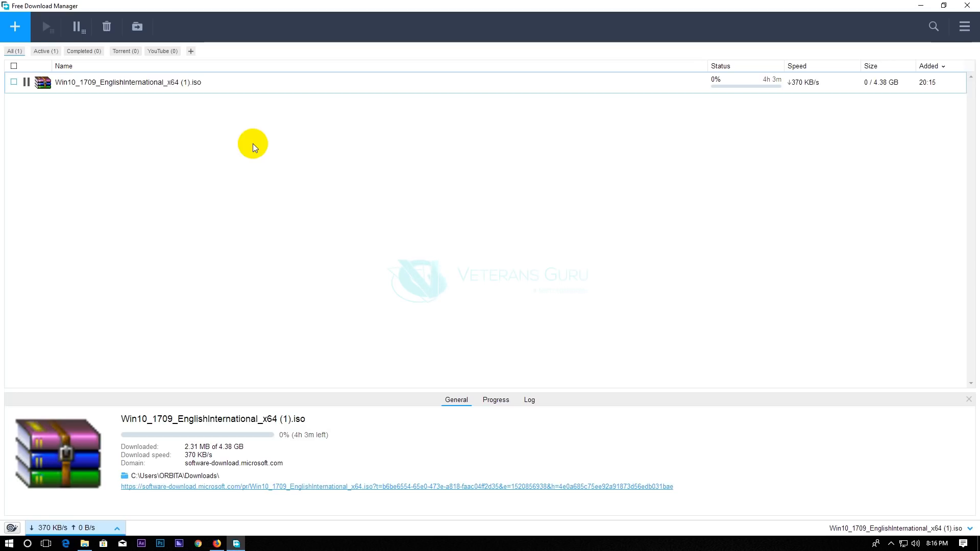
mouse_move(267, 270)
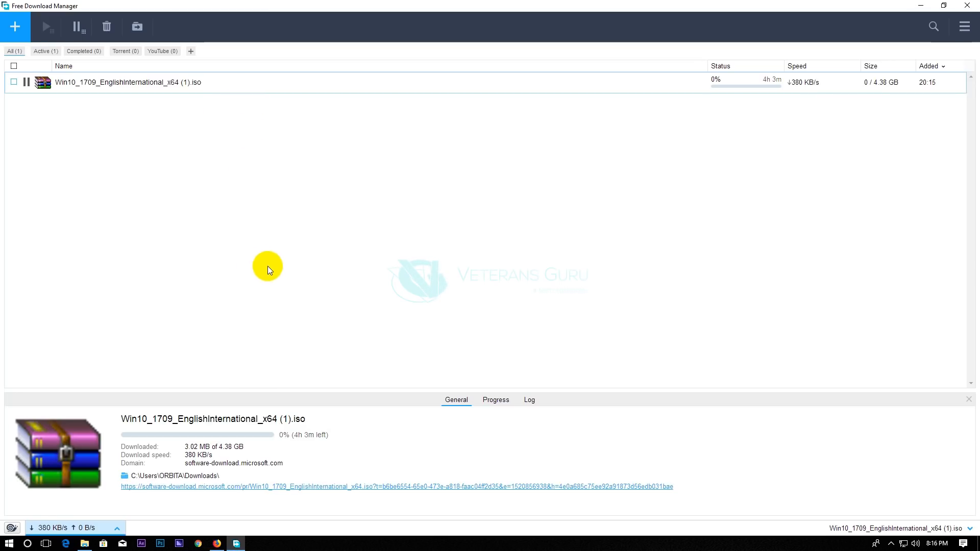
mouse_move(231, 492)
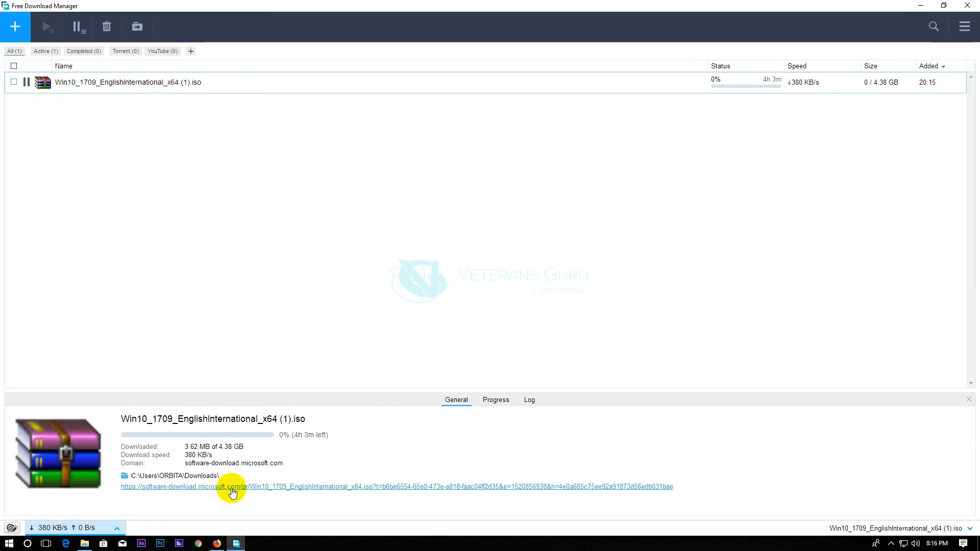
mouse_move(642, 493)
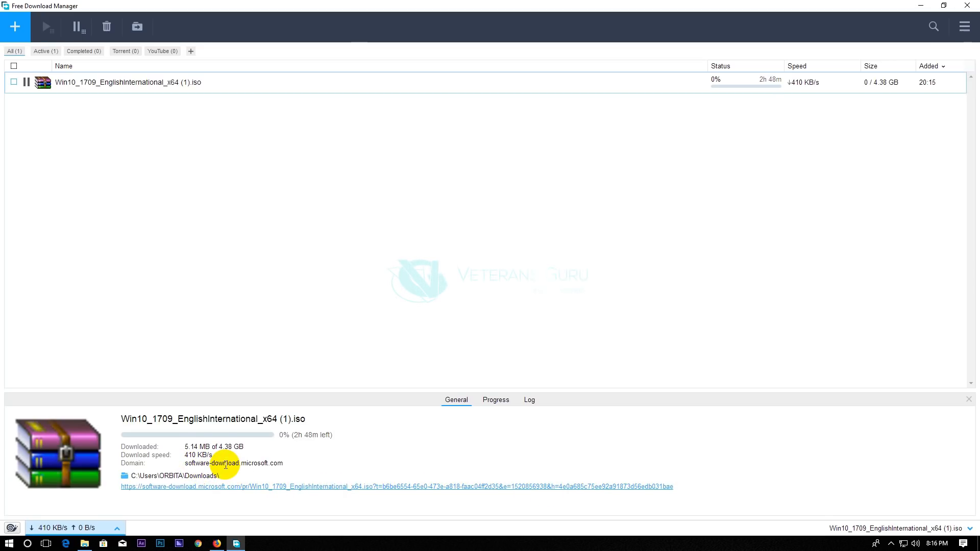
mouse_move(346, 97)
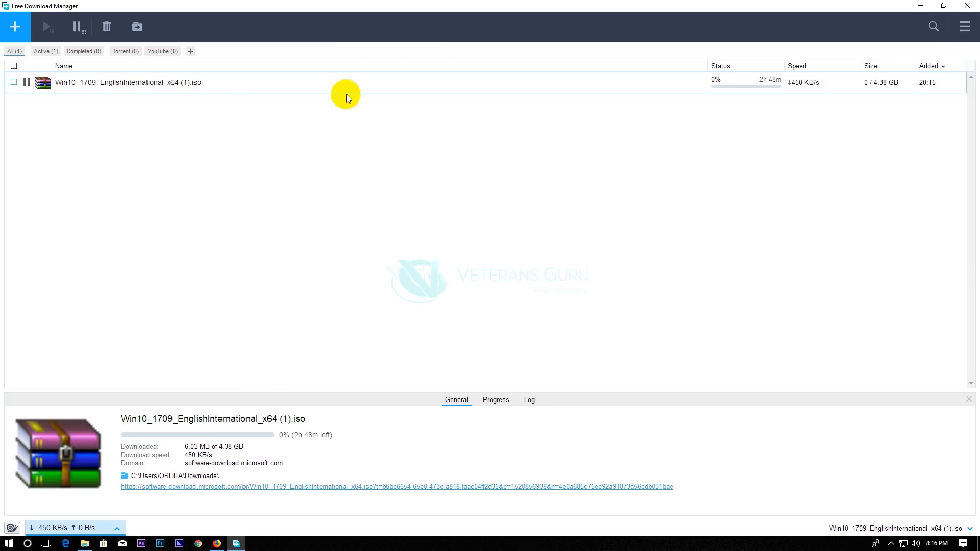
left_click(215, 542)
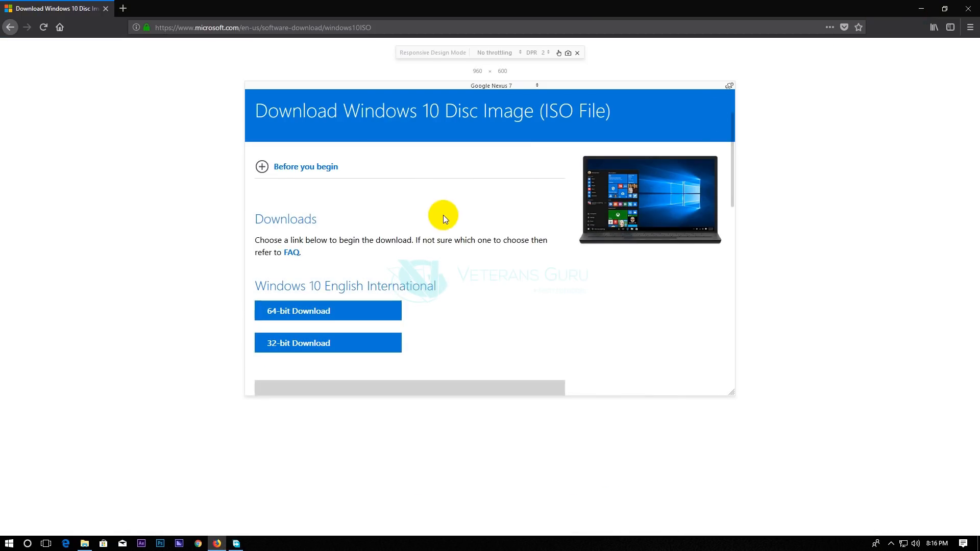
mouse_move(919, 4)
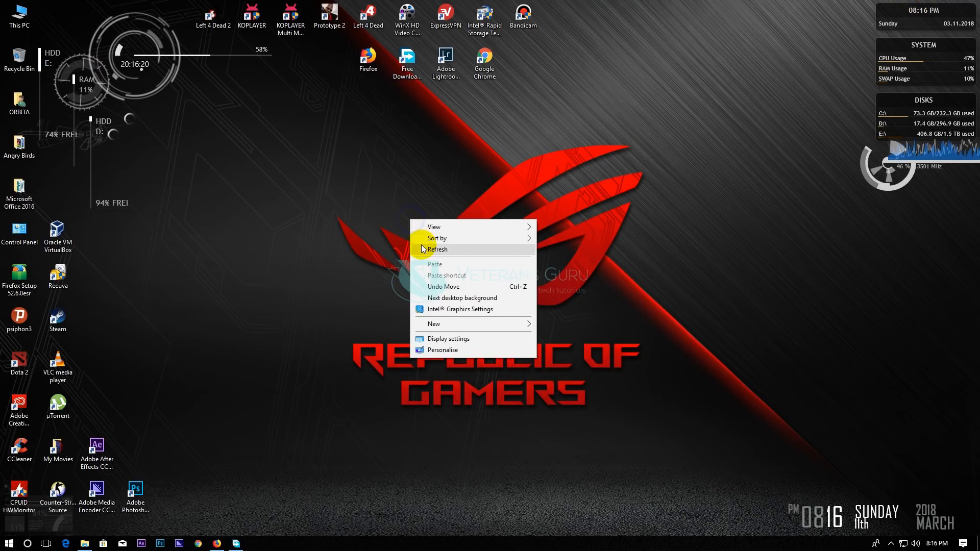
left_click(437, 249)
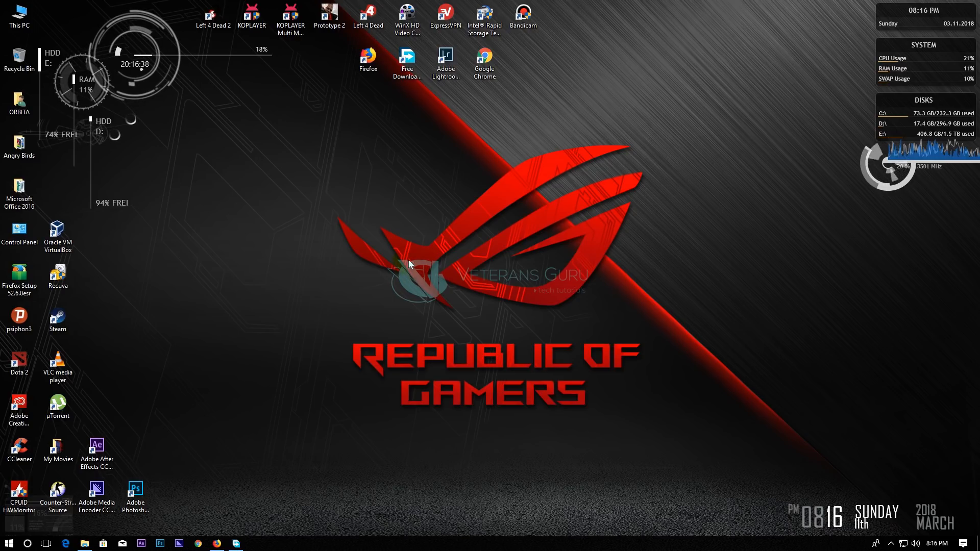
mouse_move(422, 261)
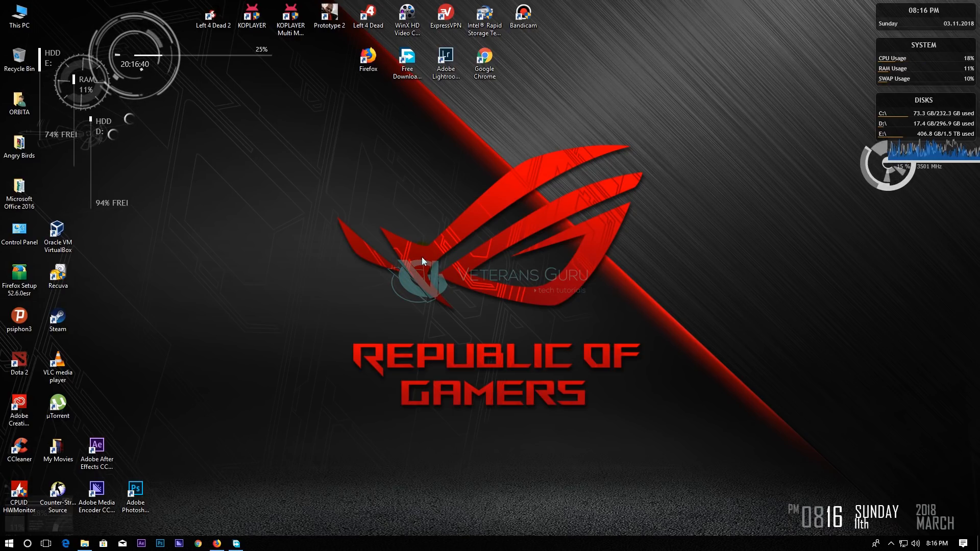
mouse_move(425, 243)
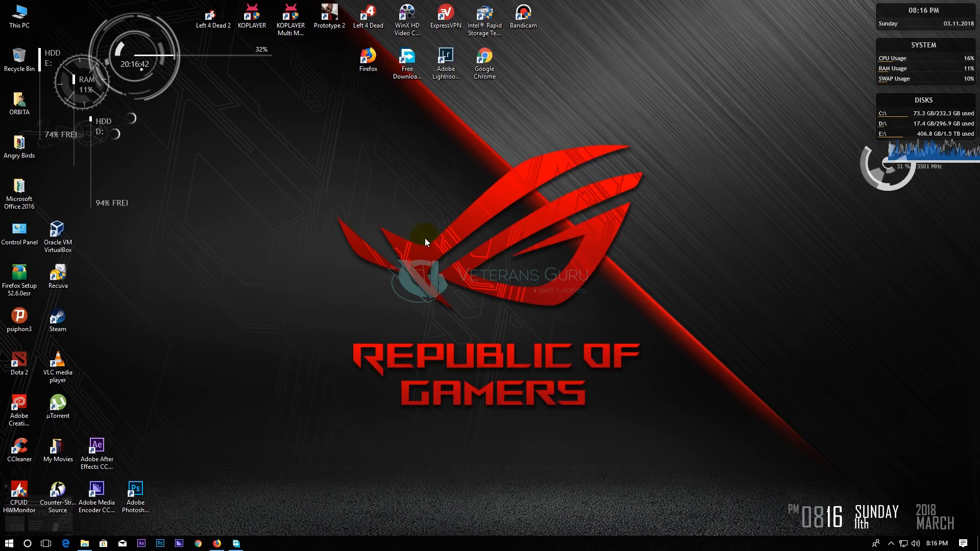